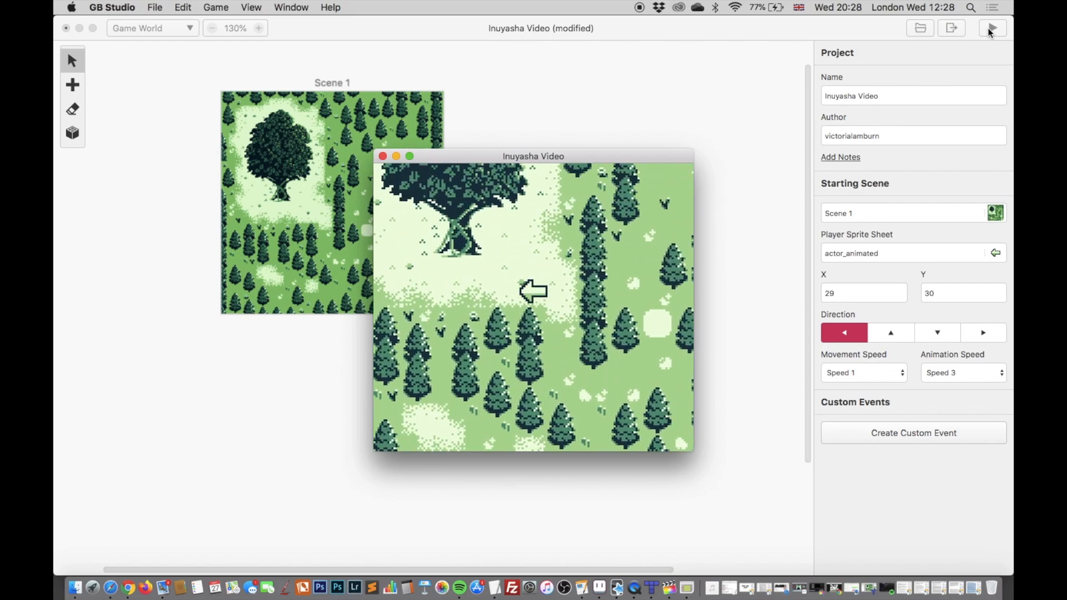
# Close the running game preview to return to the Scene 1 editor
pyautogui.press('up')
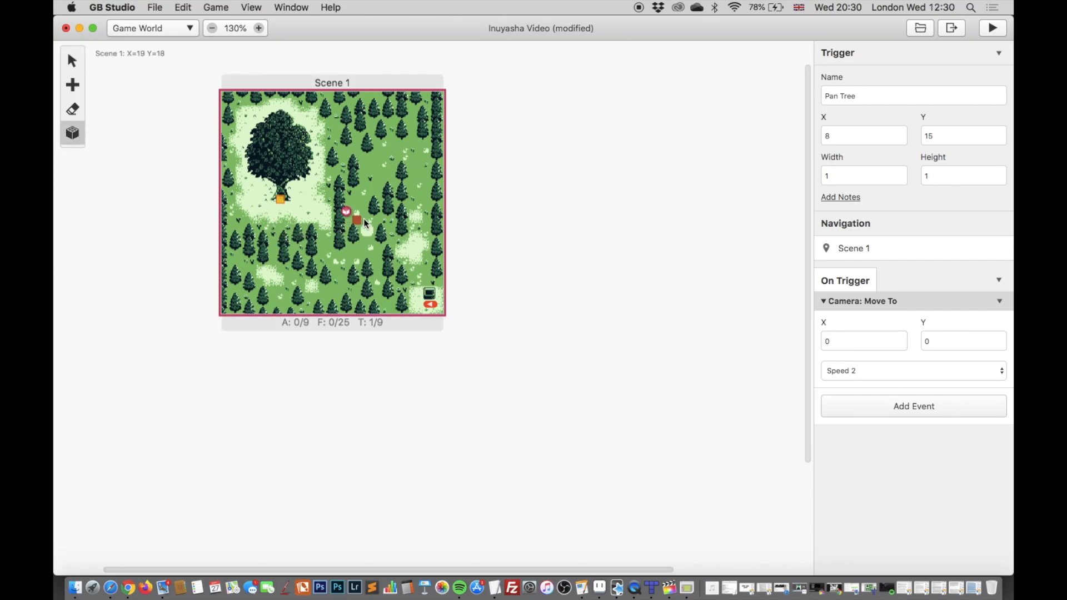
# Paint red collision tiles over the trees in Scene 1's forest
pyautogui.moveTo(345, 211); pyautogui.dragTo(429, 299)
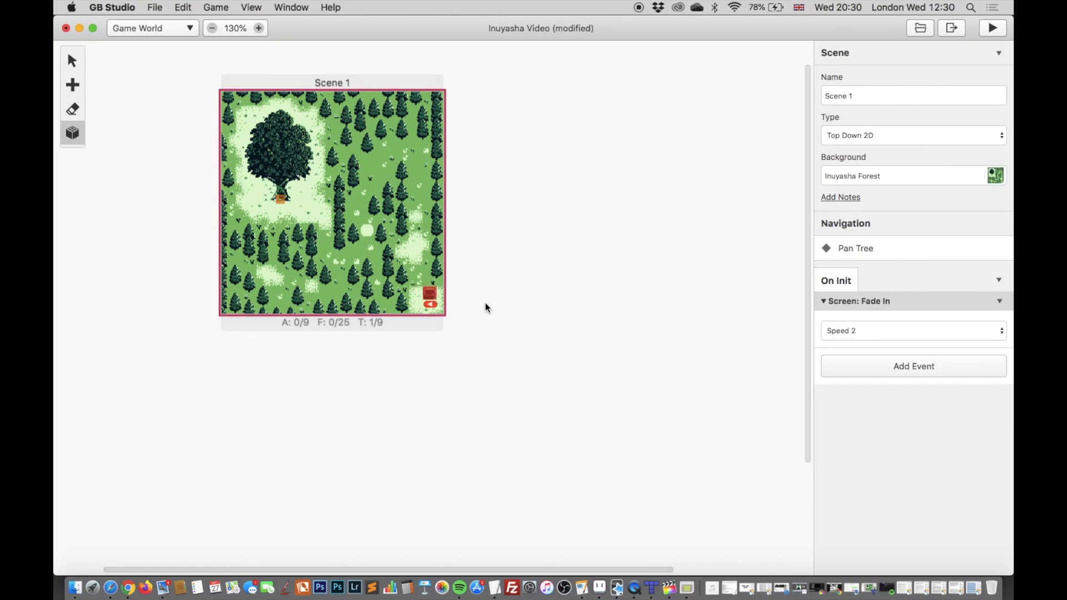
pyautogui.click(992, 28)
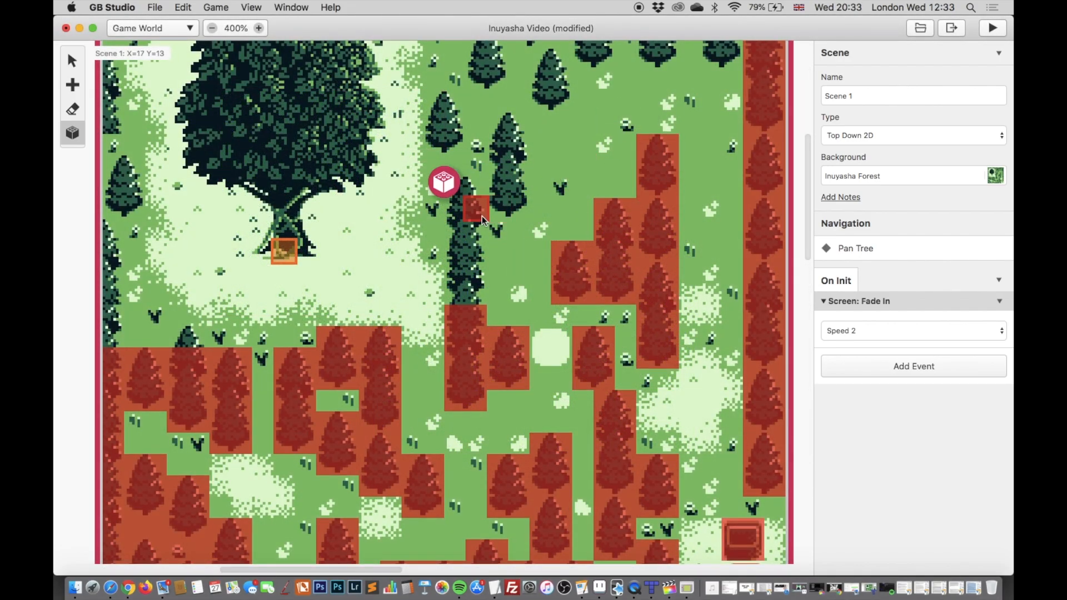
pyautogui.moveTo(444, 181); pyautogui.dragTo(444, 266)
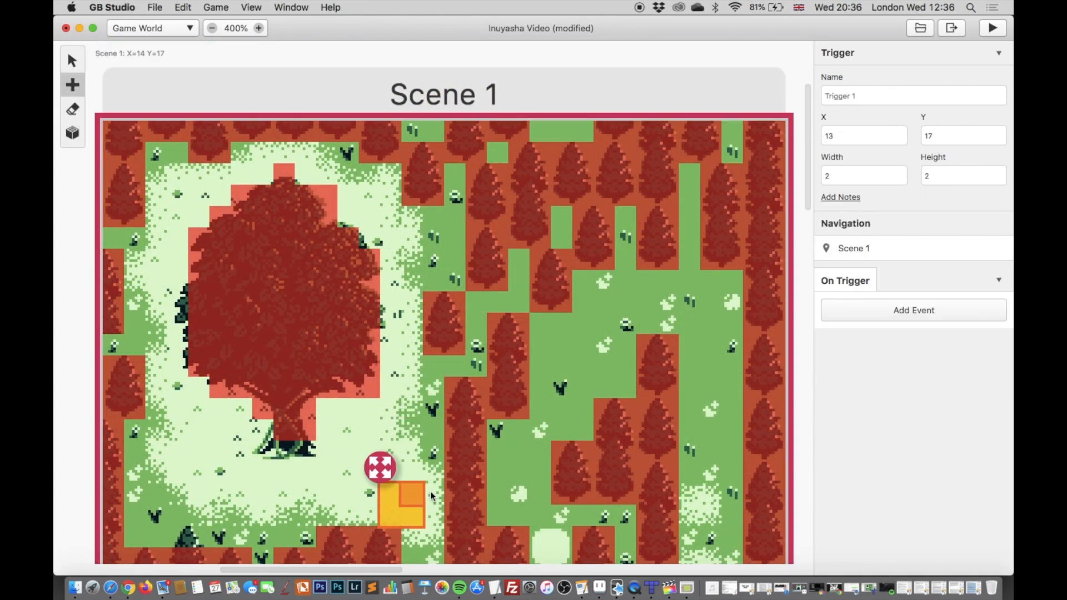
# Widen the trigger below the tree to 3x2 and add a Camera: Move To event to it
pyautogui.moveTo(419, 503); pyautogui.dragTo(448, 504)
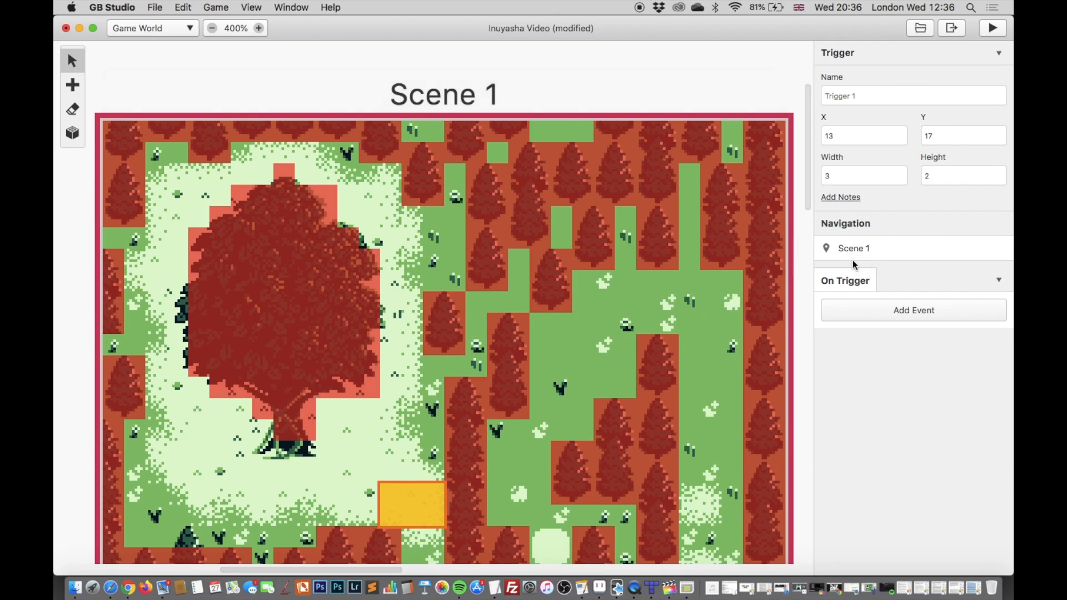
pyautogui.click(913, 310)
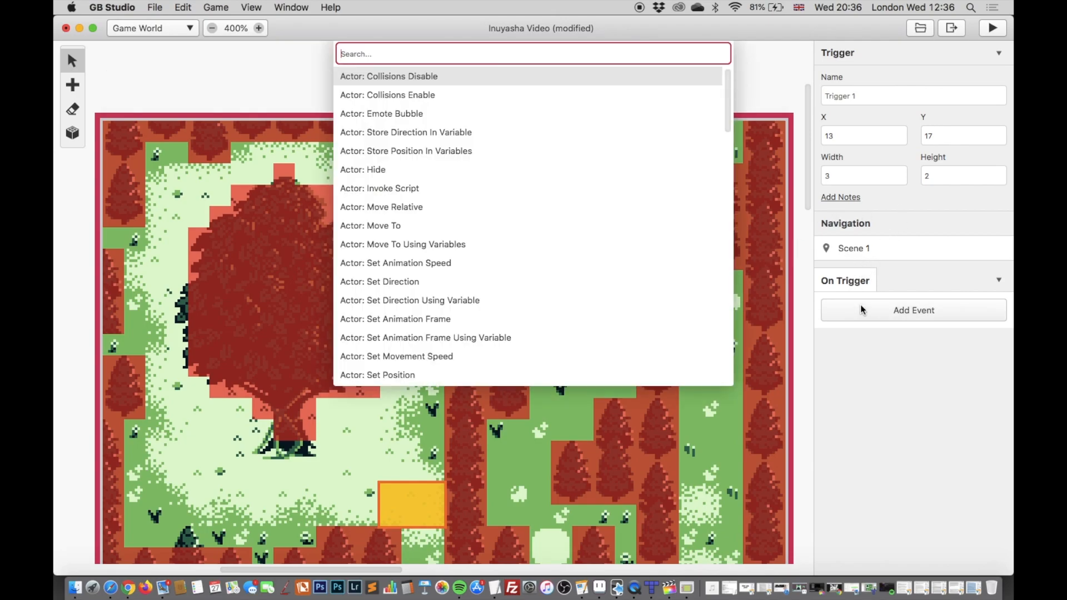
pyautogui.write('camera')
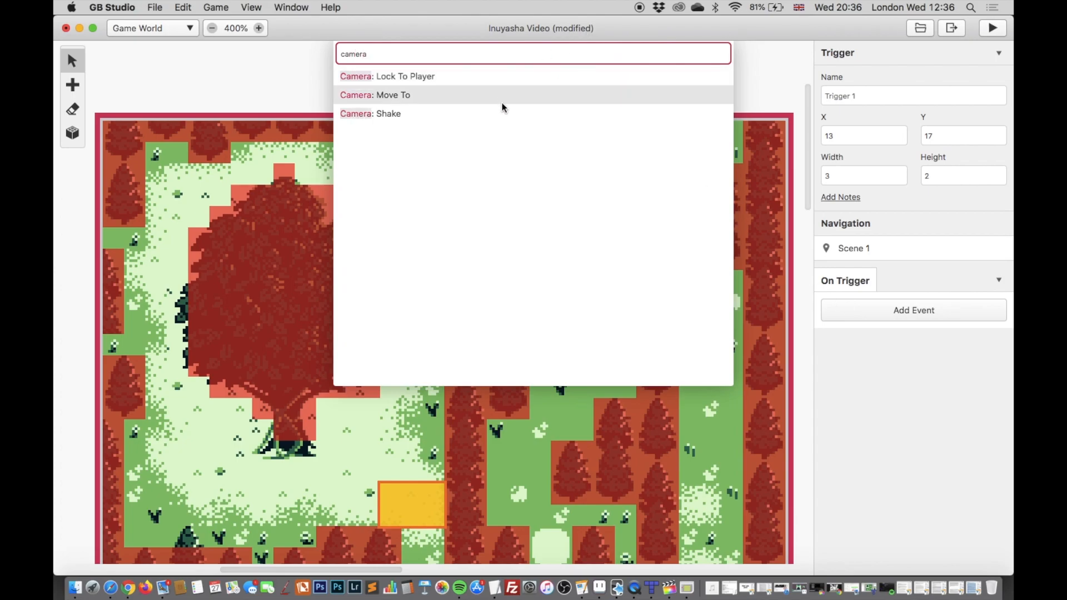
pyautogui.click(392, 94)
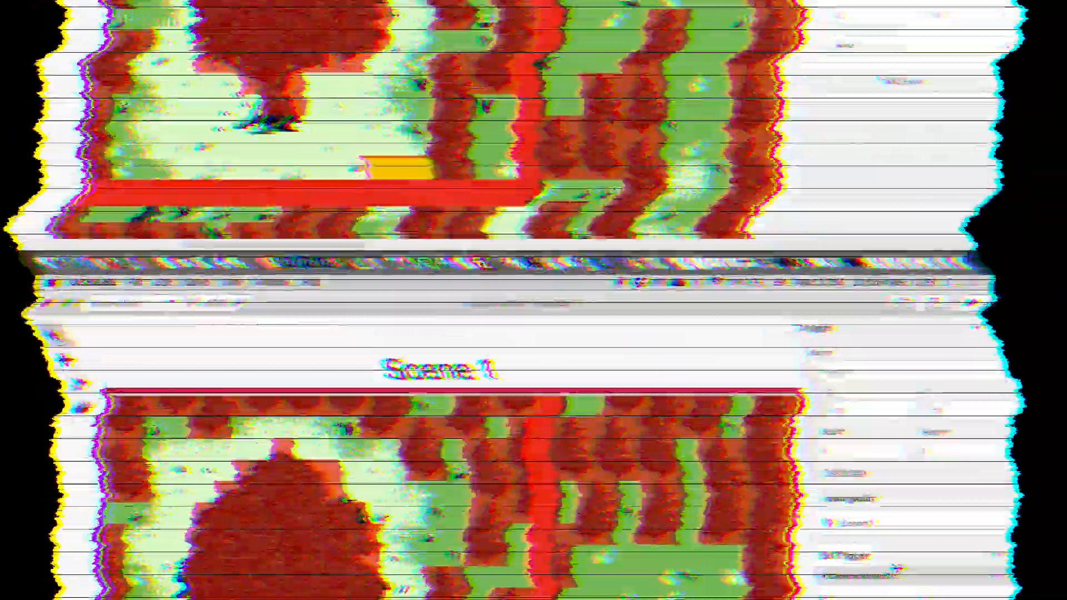
# Run the game to test the new trigger panning to the big tree
pyautogui.click(992, 28)
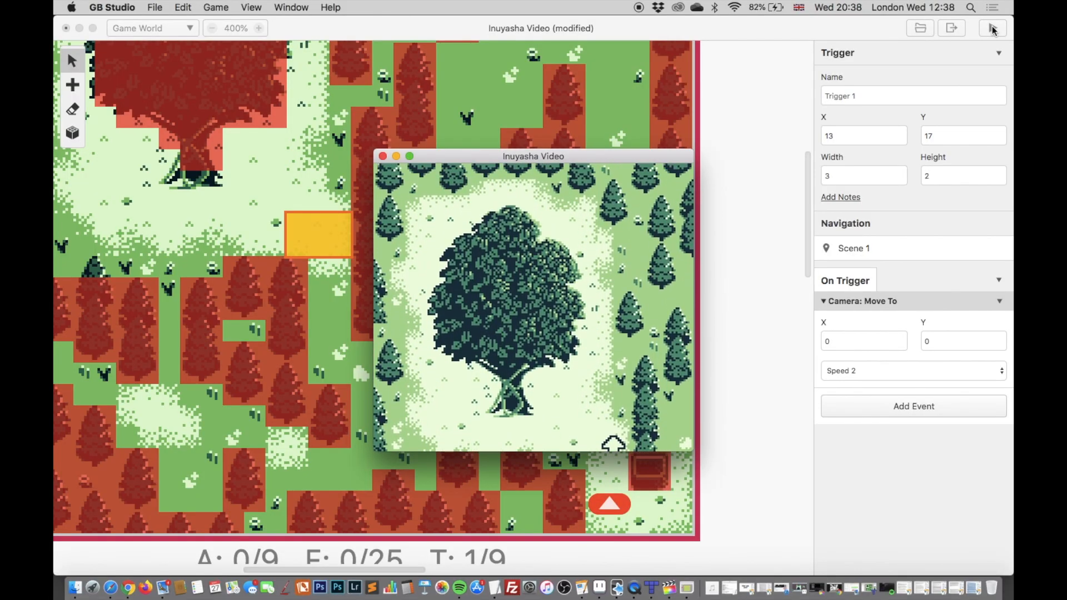
pyautogui.moveTo(612, 356)
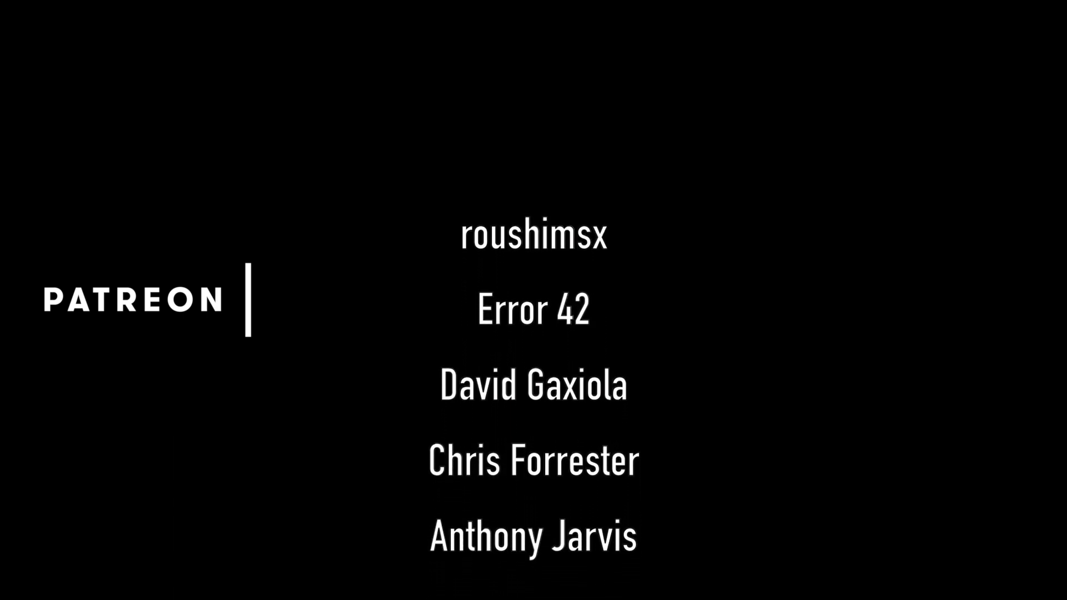
pyautogui.scroll(-3)
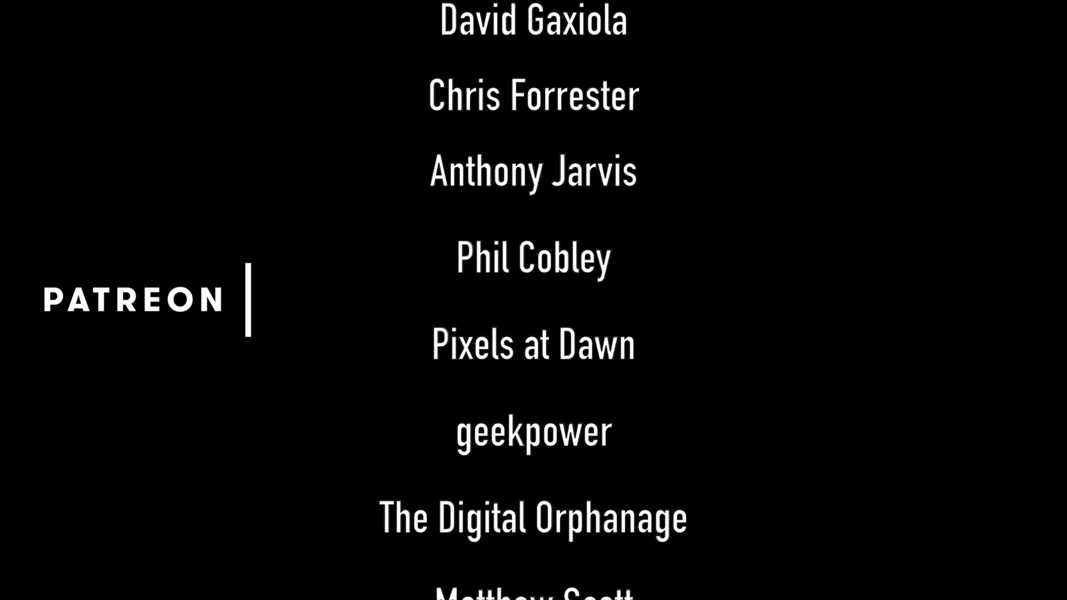
pyautogui.scroll(3)
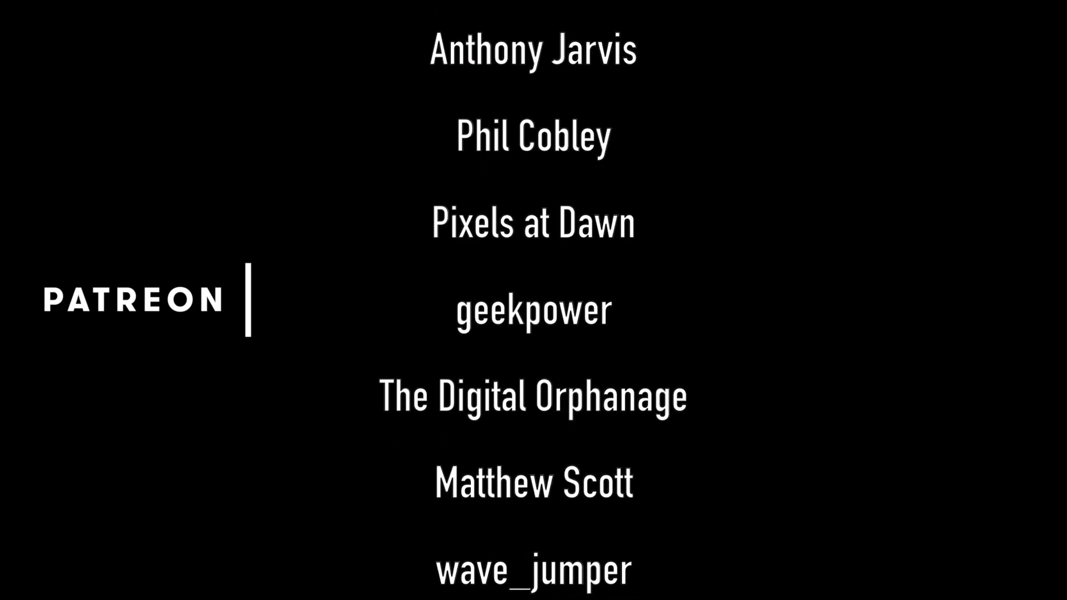
pyautogui.scroll(-3)
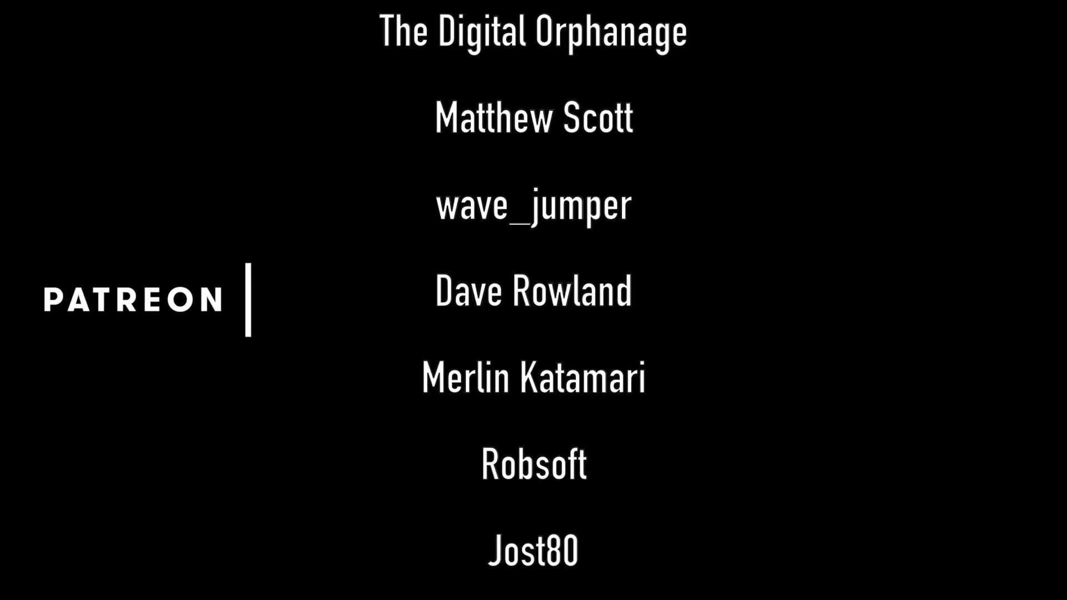
pyautogui.scroll(-3)
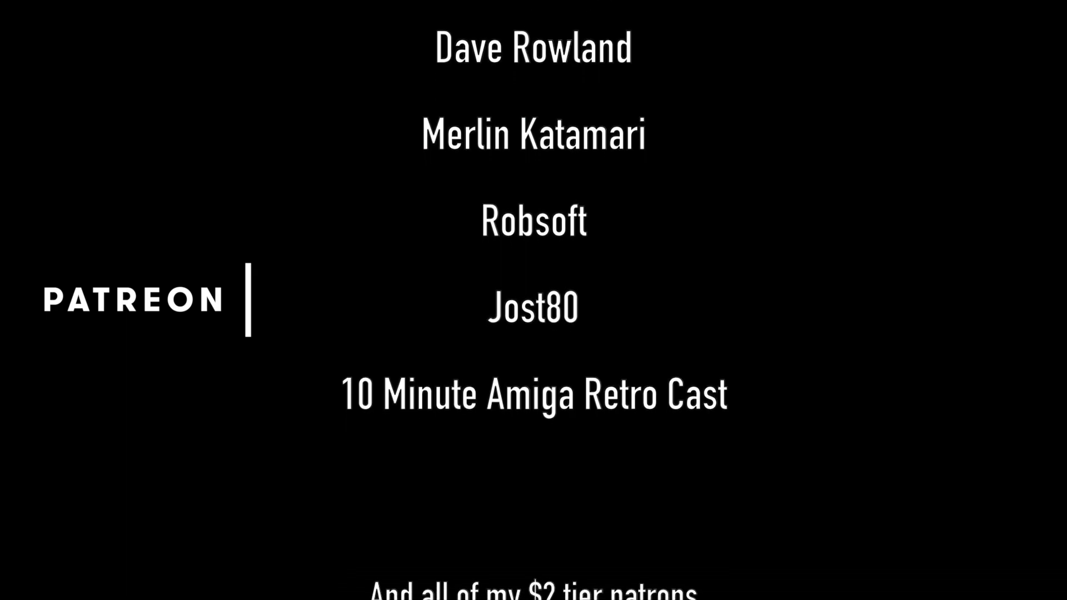
pyautogui.scroll(-3)
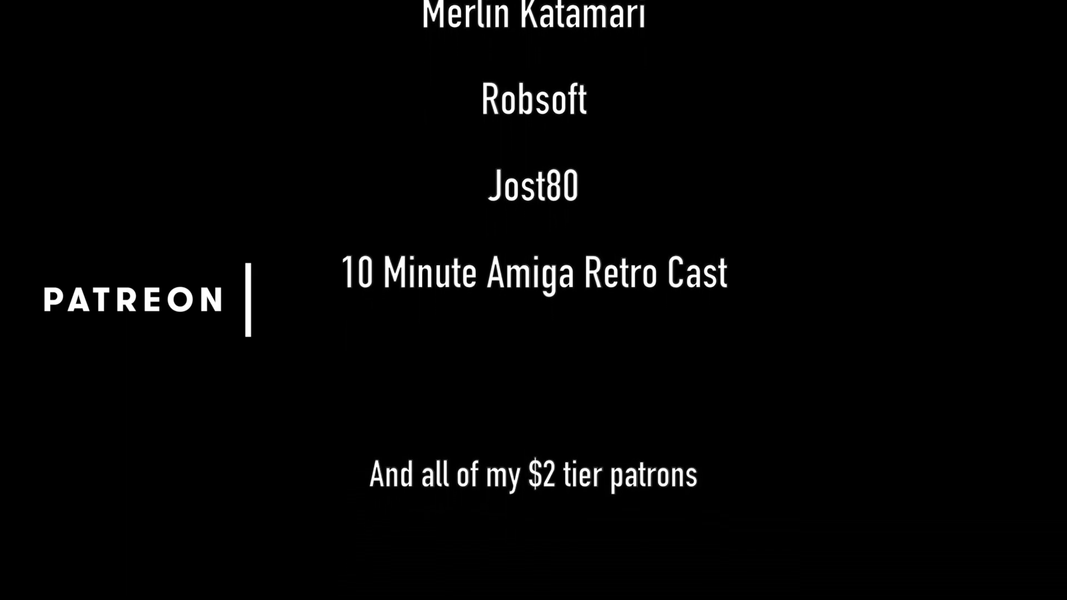